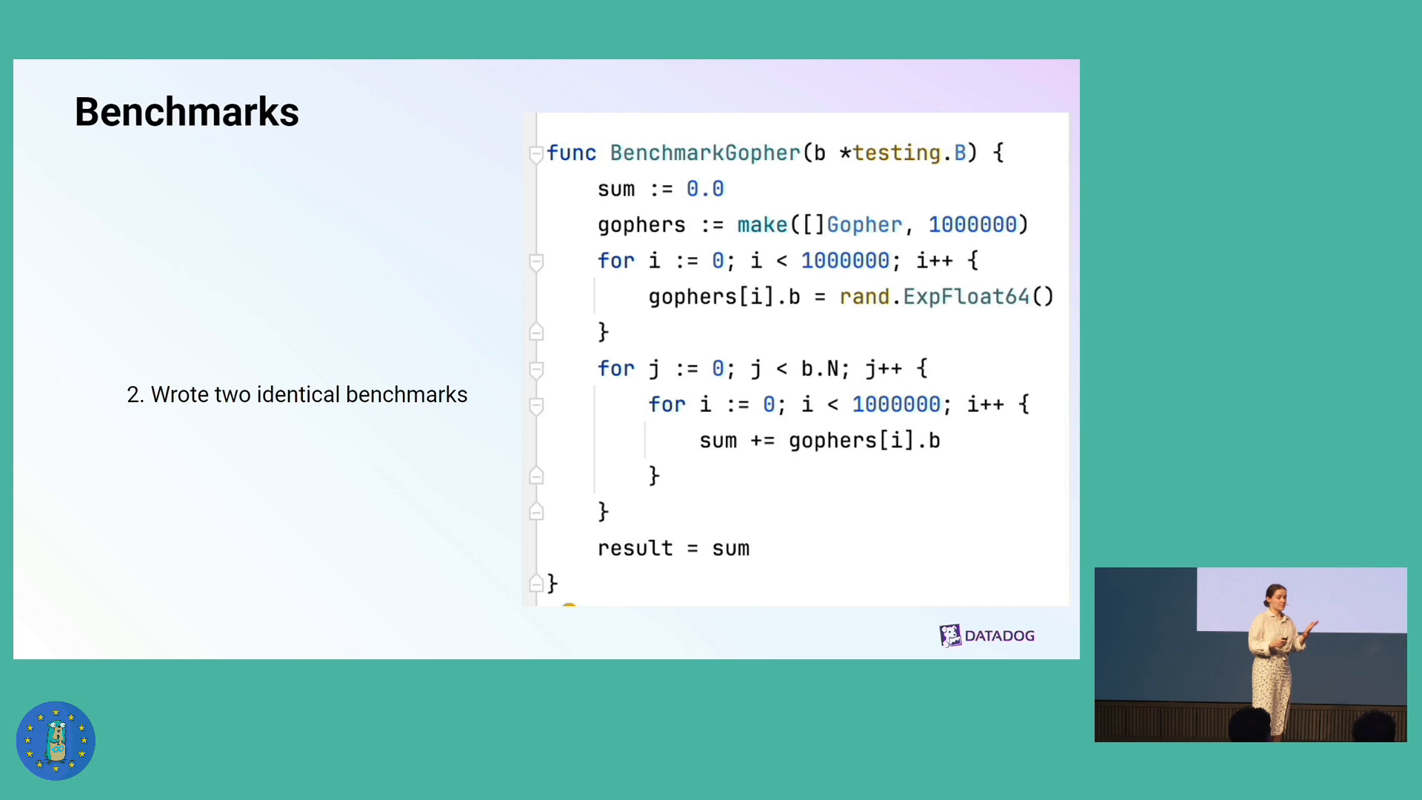
# Step: Advance three slides past the Benchmarks code and mspans recap to 'Just one more byte…'
pyautogui.press('Right')
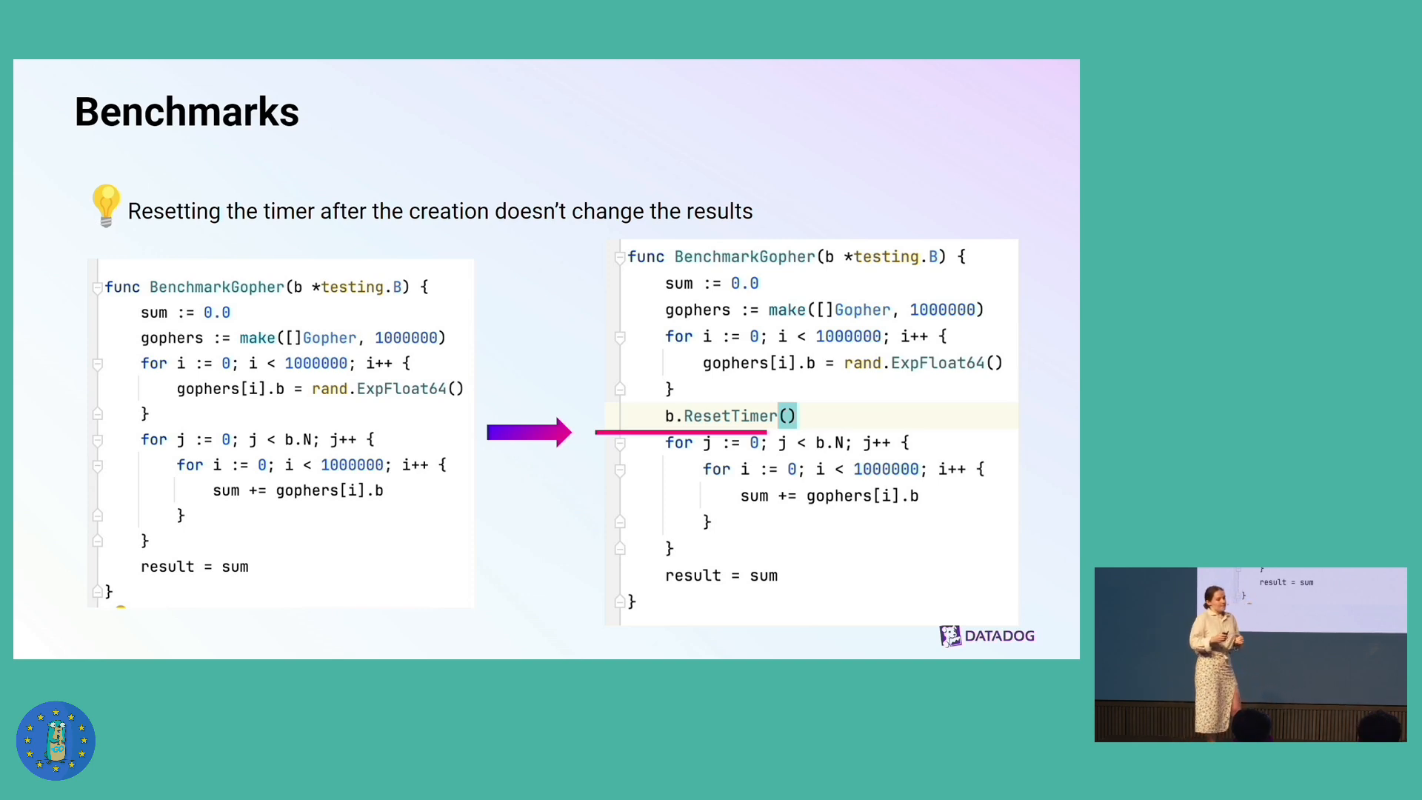
pyautogui.press('Right')
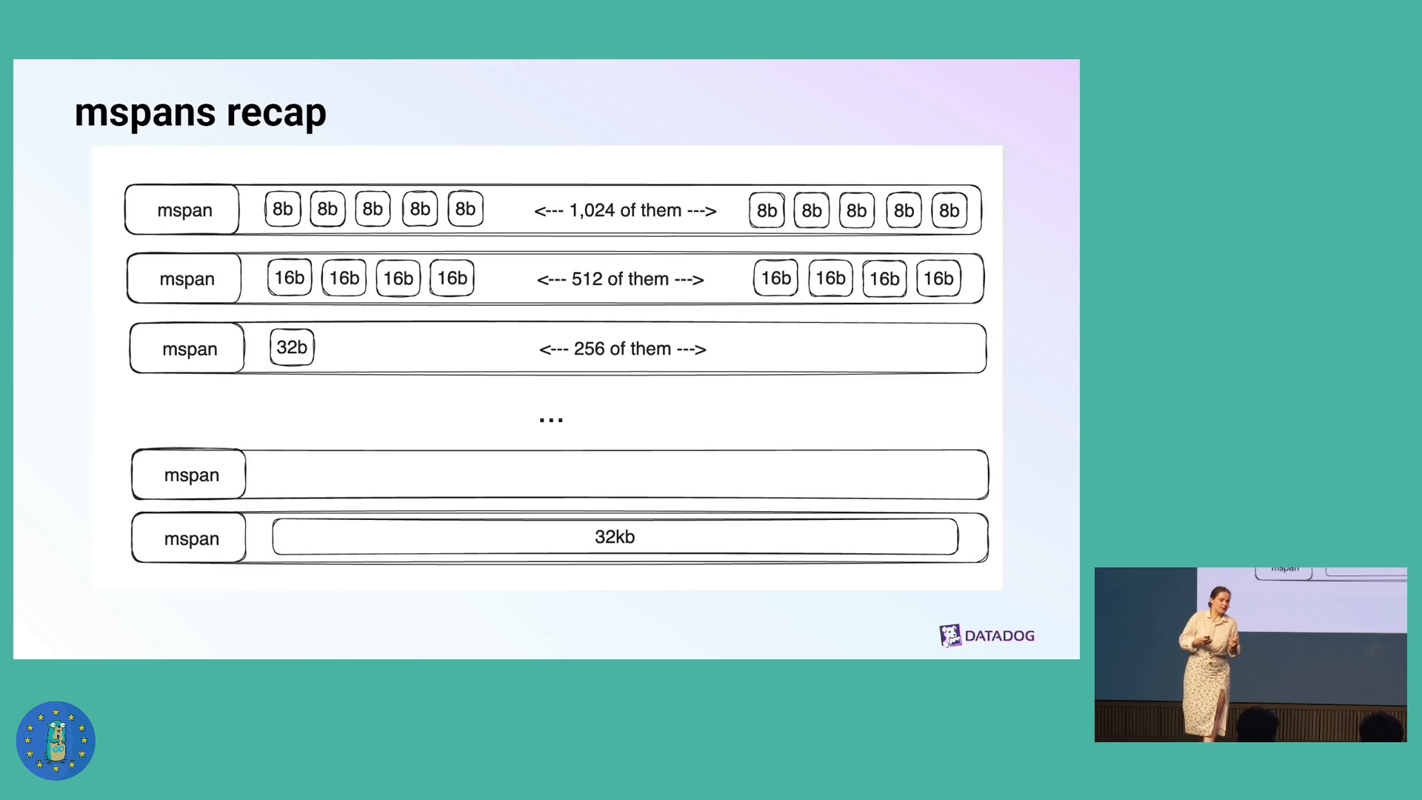
pyautogui.press('Right')
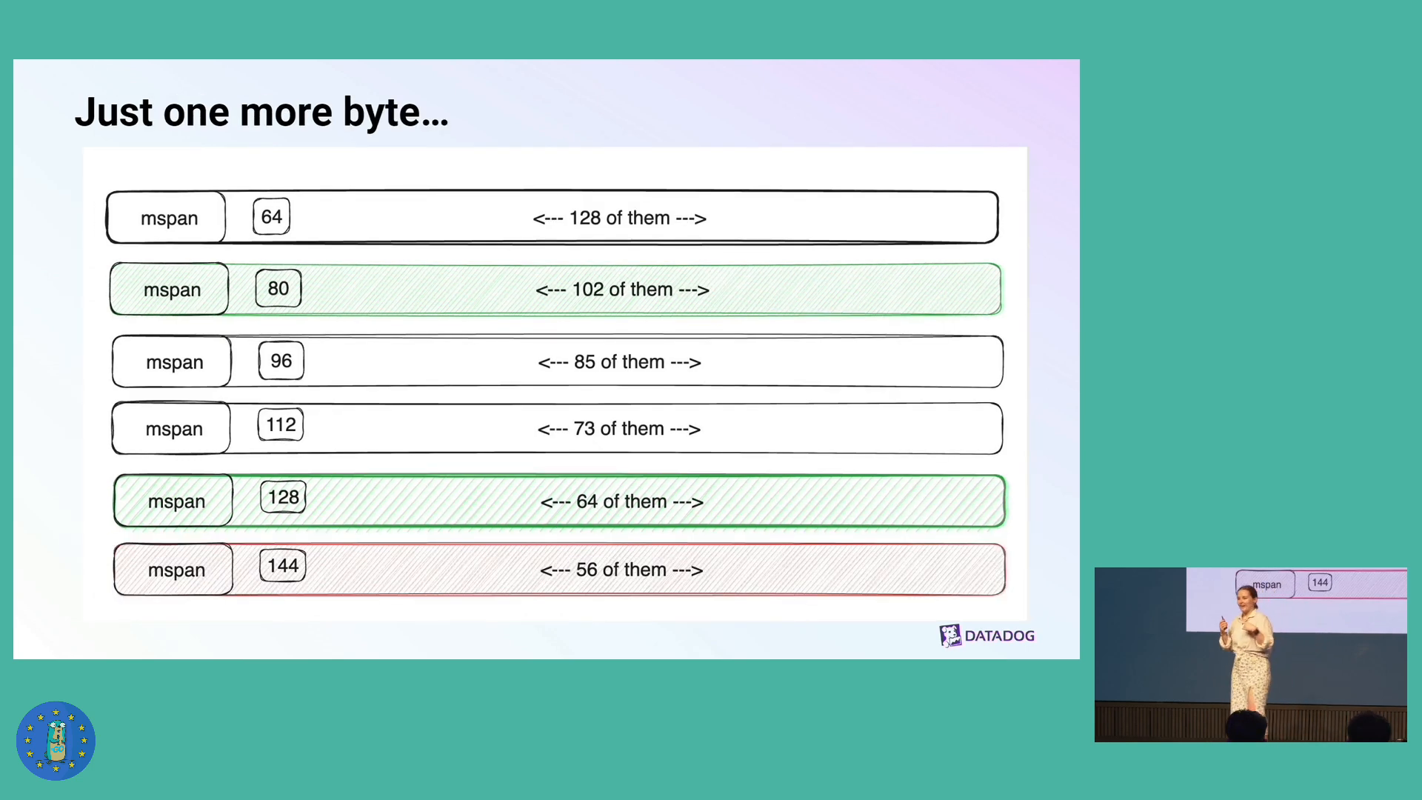